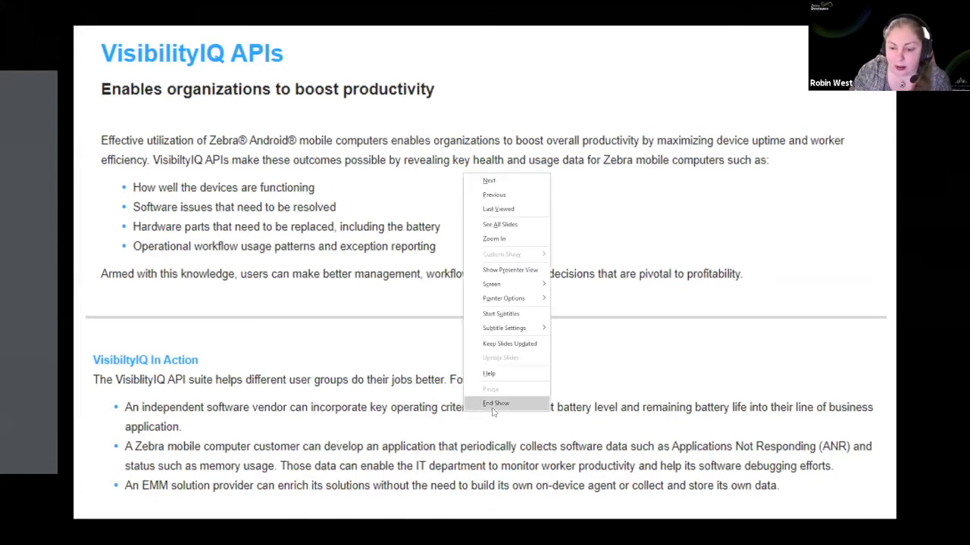
- End the VisibilityIQ APIs slideshow to reveal the developer portal page
{"action": "left_click", "coordinate": [496, 403]}
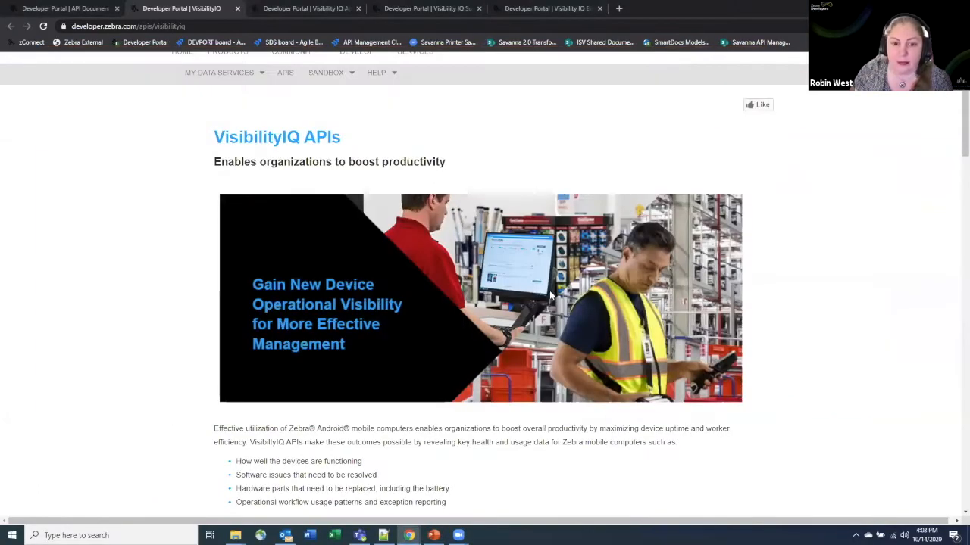
- Scroll past Getting Started, Requirements and In Action to the Visibility IQ - Analytics section
{"action": "scroll", "scroll_direction": "down", "scroll_amount": 3}
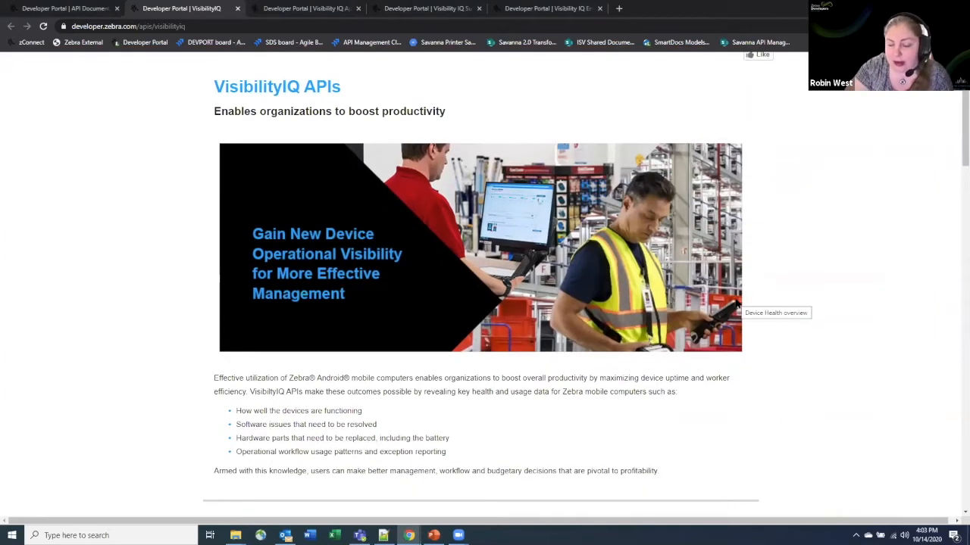
{"action": "scroll", "scroll_direction": "down", "scroll_amount": 3}
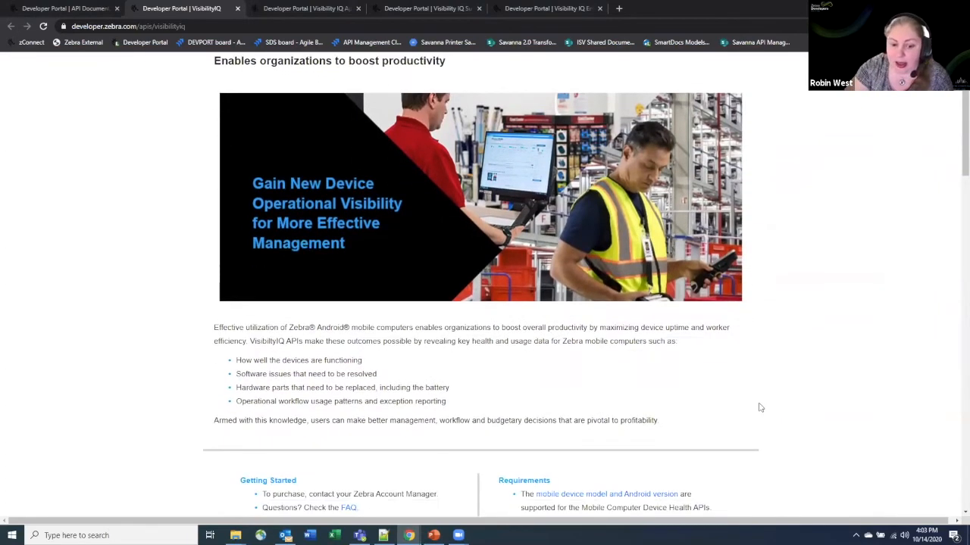
{"action": "scroll", "scroll_direction": "down", "scroll_amount": 3}
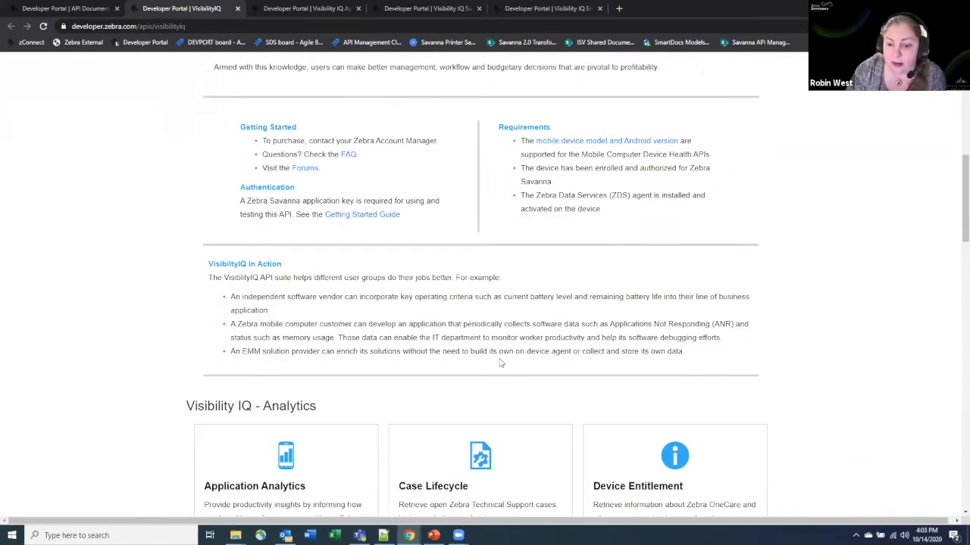
- Scroll past the Analytics cards to the Aggregation cards, including Application Not Responding and Battery Status
{"action": "scroll", "scroll_direction": "down", "scroll_amount": 3}
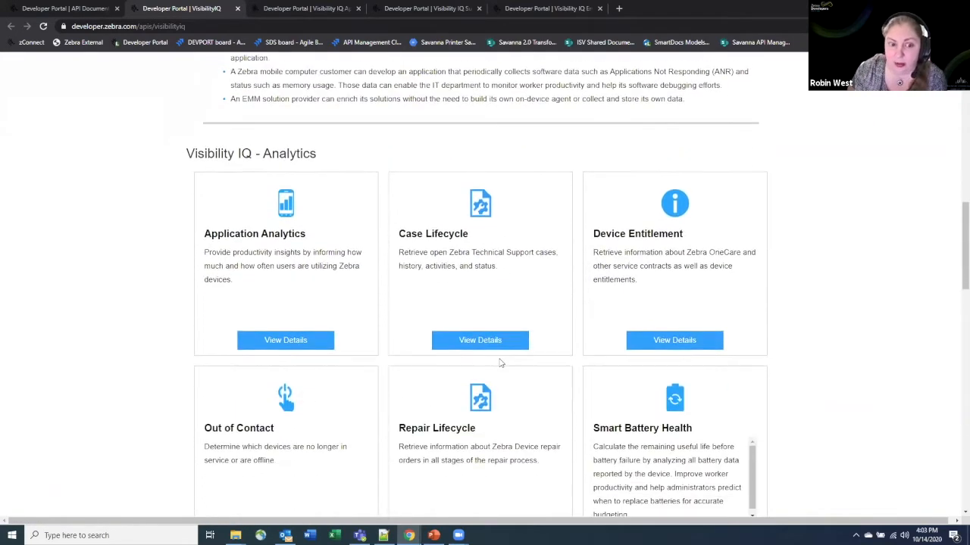
{"action": "mouse_move", "coordinate": [372, 311]}
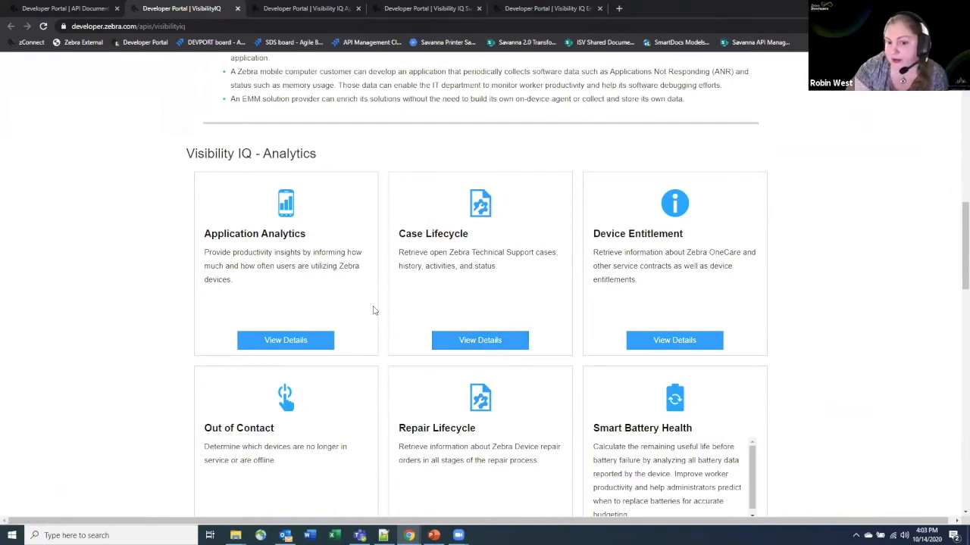
{"action": "mouse_move", "coordinate": [391, 178]}
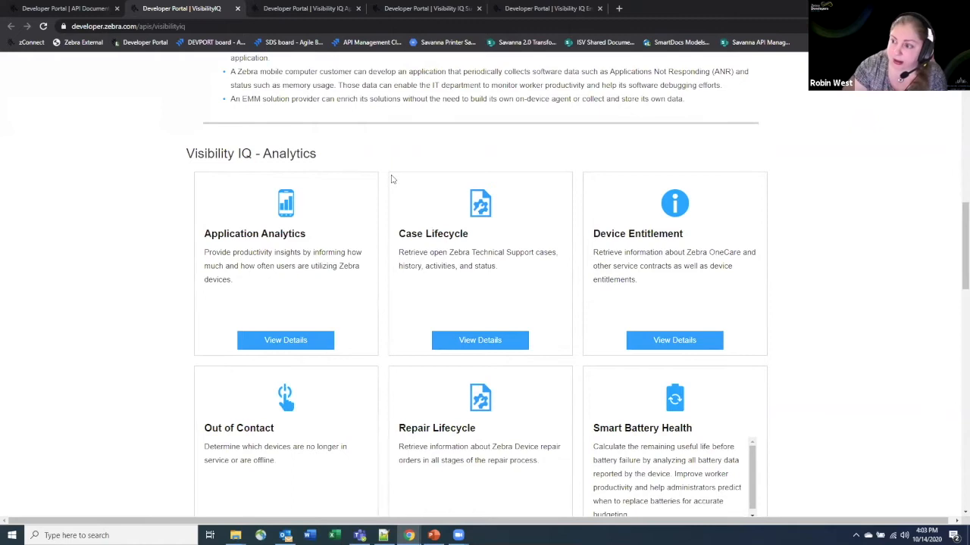
{"action": "scroll", "scroll_direction": "down", "scroll_amount": 3}
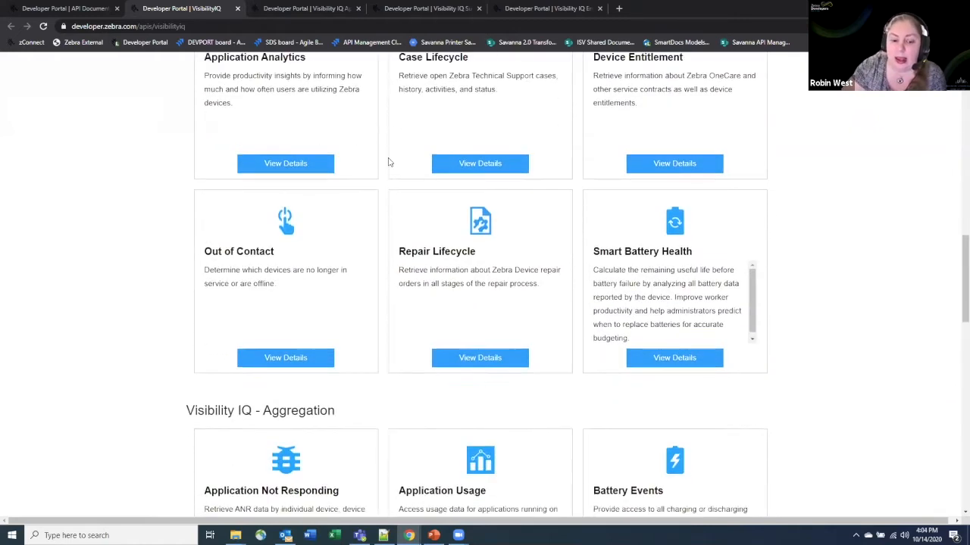
{"action": "scroll", "scroll_direction": "down", "scroll_amount": 3}
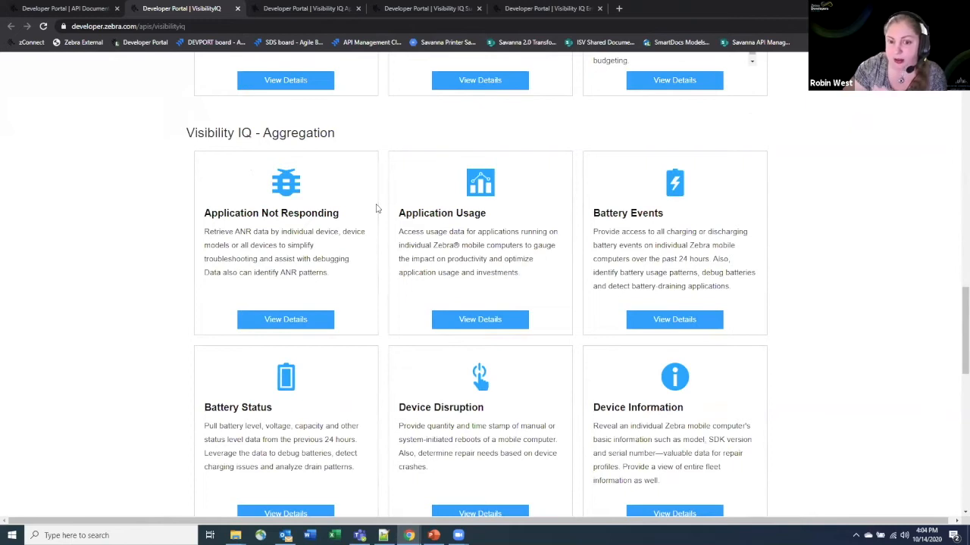
{"action": "mouse_move", "coordinate": [383, 236]}
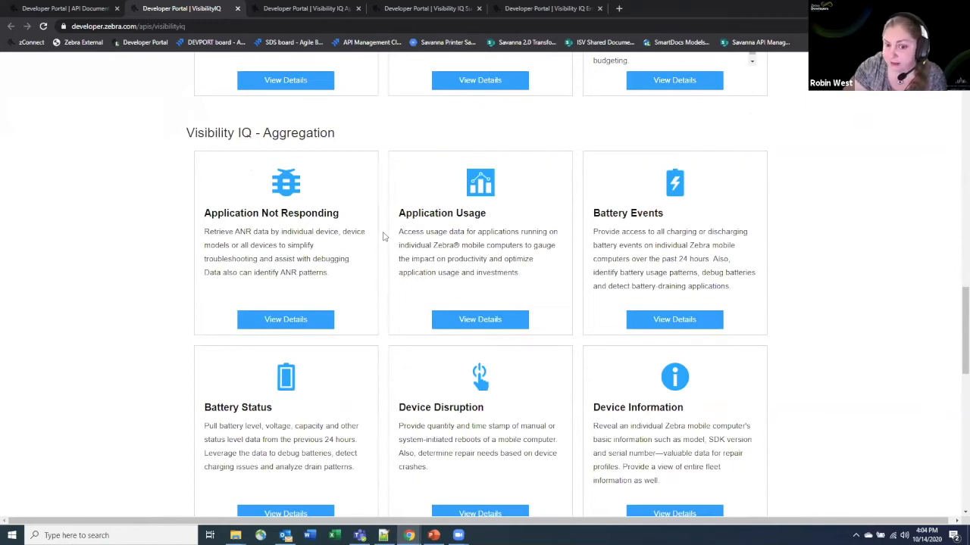
{"action": "mouse_move", "coordinate": [389, 222]}
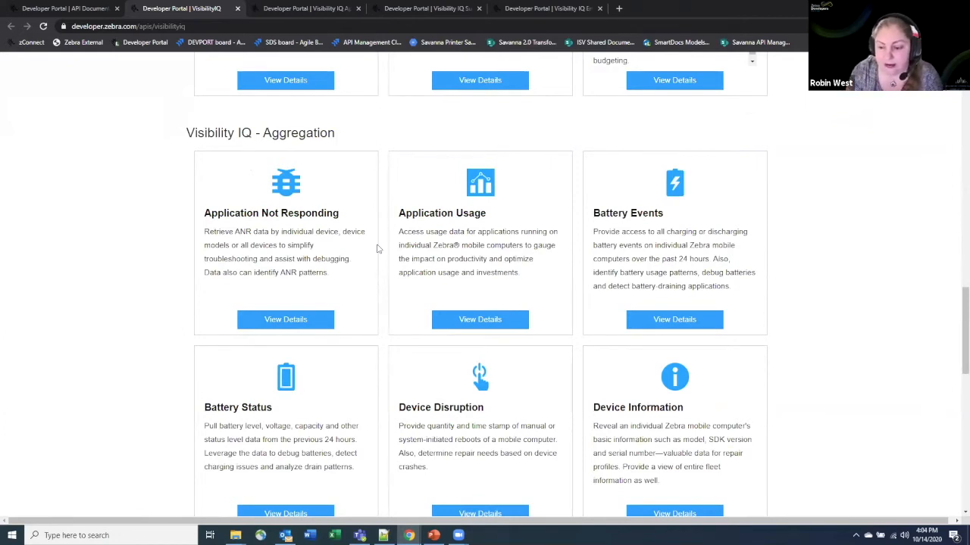
{"action": "mouse_move", "coordinate": [688, 437]}
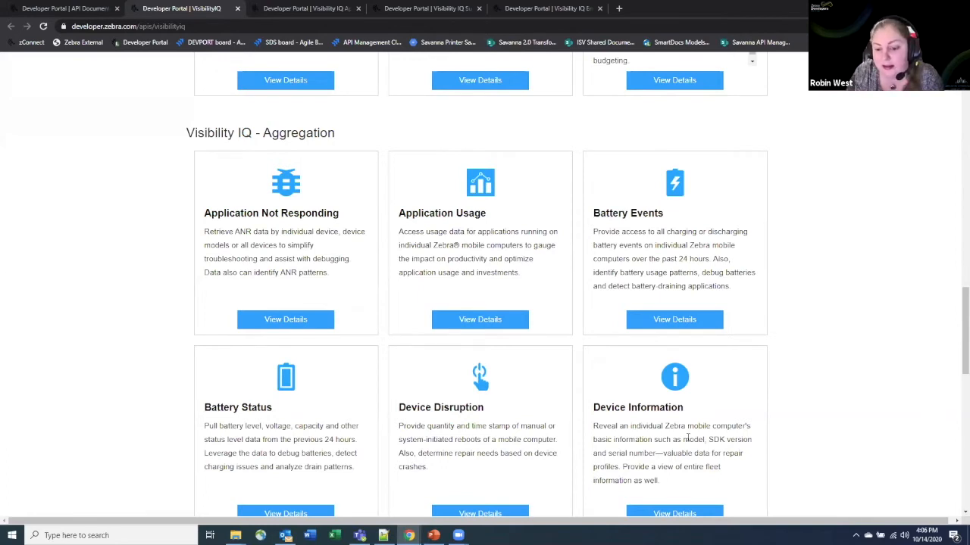
{"action": "scroll", "scroll_direction": "down", "scroll_amount": 3}
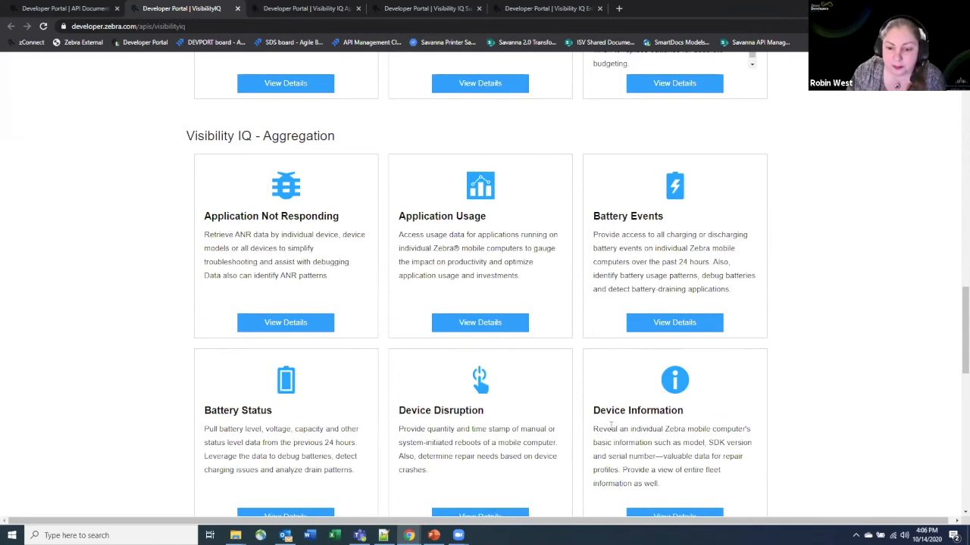
- Open the Application Analytics View Details link in a new tab
{"action": "scroll", "scroll_direction": "up", "scroll_amount": 3}
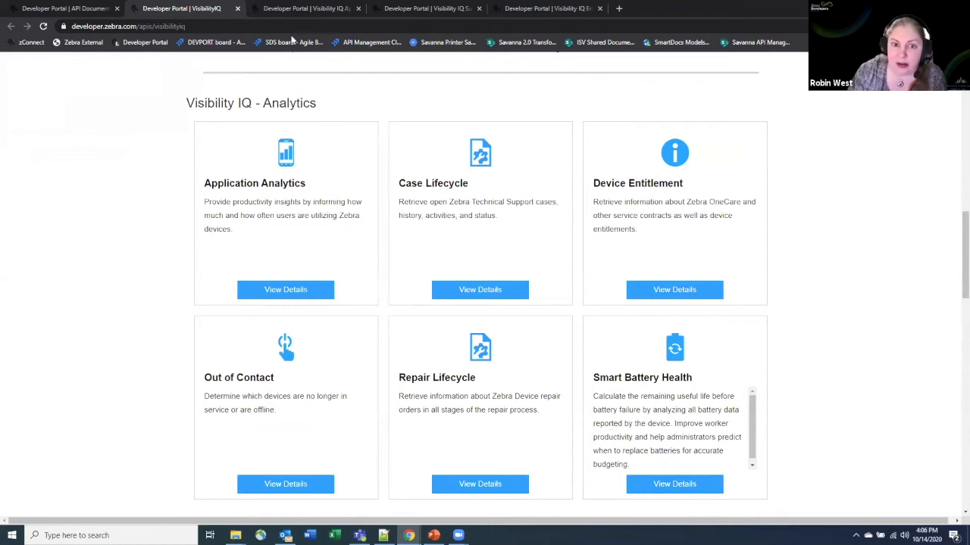
{"action": "right_click", "coordinate": [285, 290]}
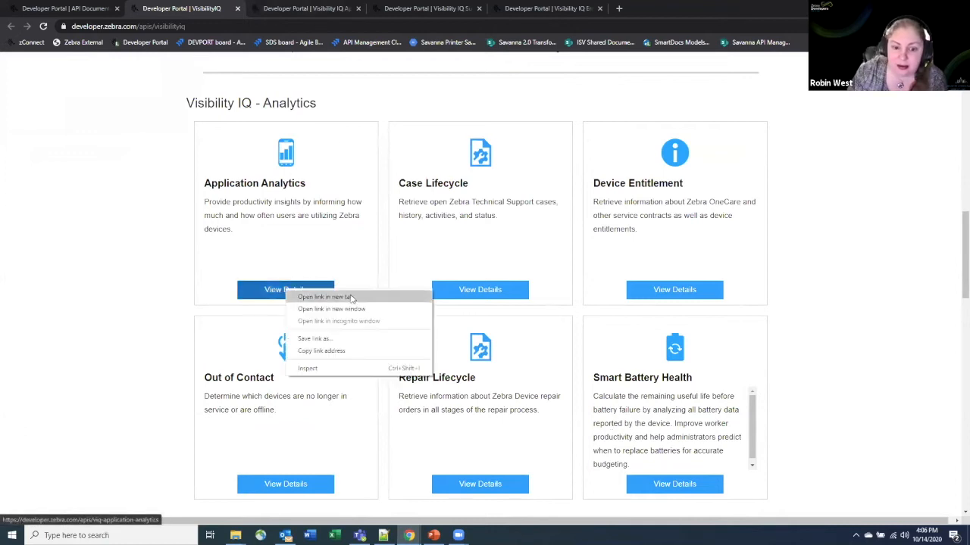
{"action": "left_click", "coordinate": [324, 297]}
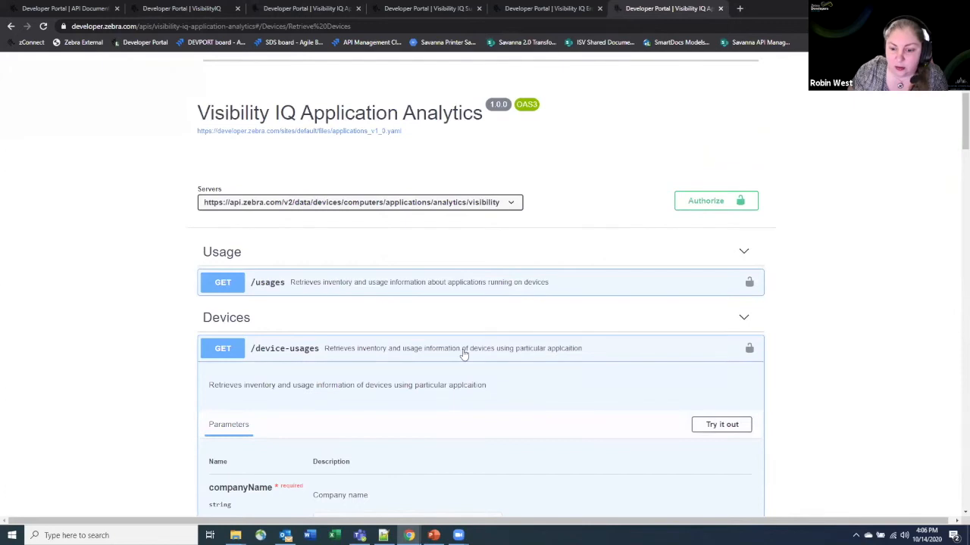
- Browse the Application Analytics device-usages parameters
{"action": "scroll", "scroll_direction": "down", "scroll_amount": 3}
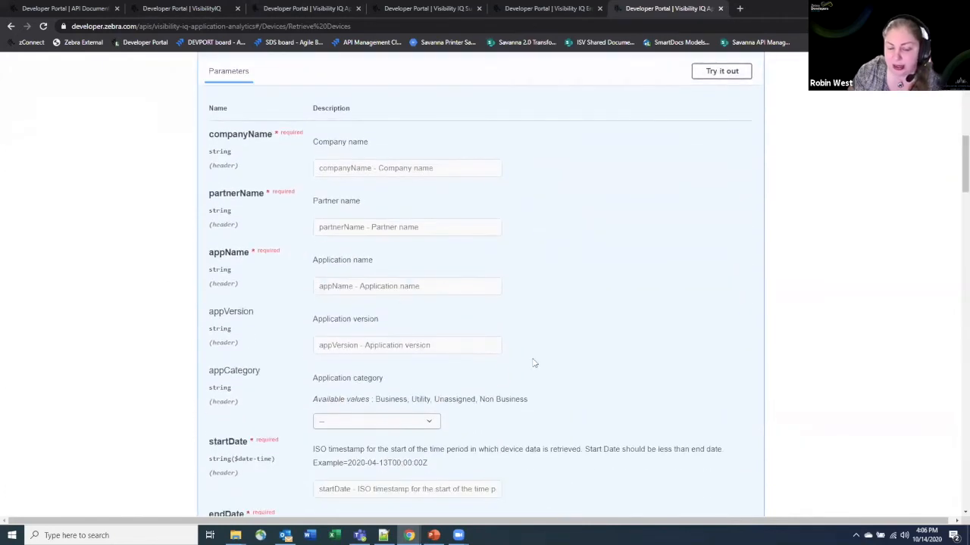
{"action": "scroll", "scroll_direction": "down", "scroll_amount": 3}
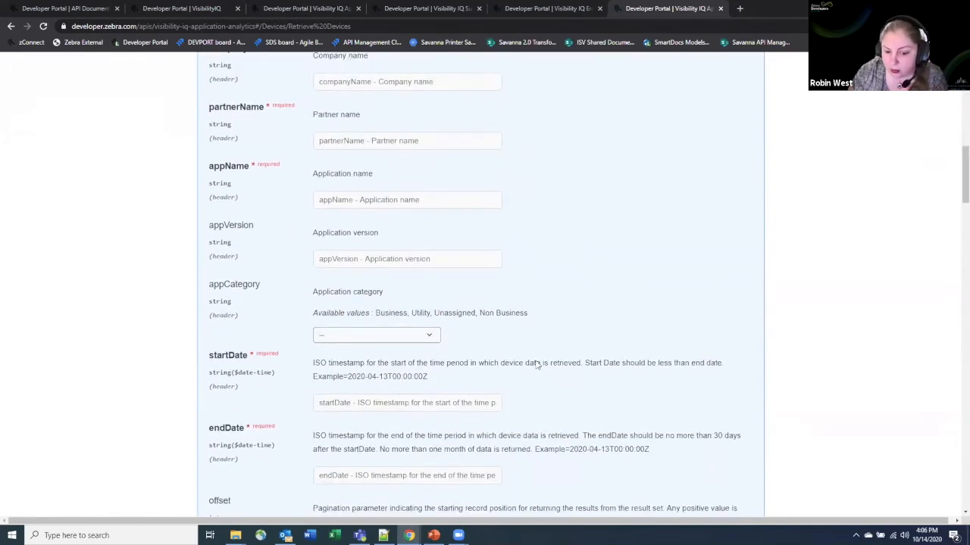
{"action": "scroll", "scroll_direction": "down", "scroll_amount": 3}
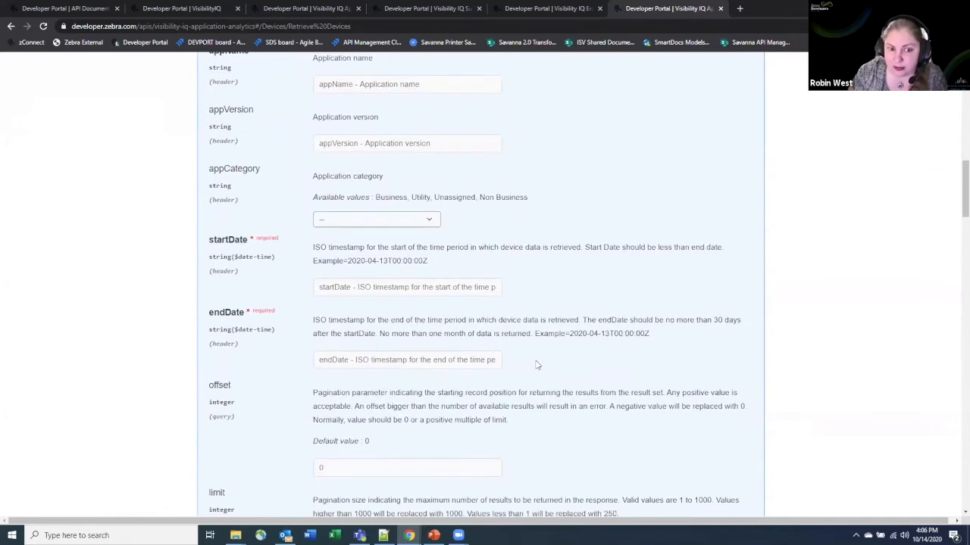
{"action": "scroll", "scroll_direction": "down", "scroll_amount": 3}
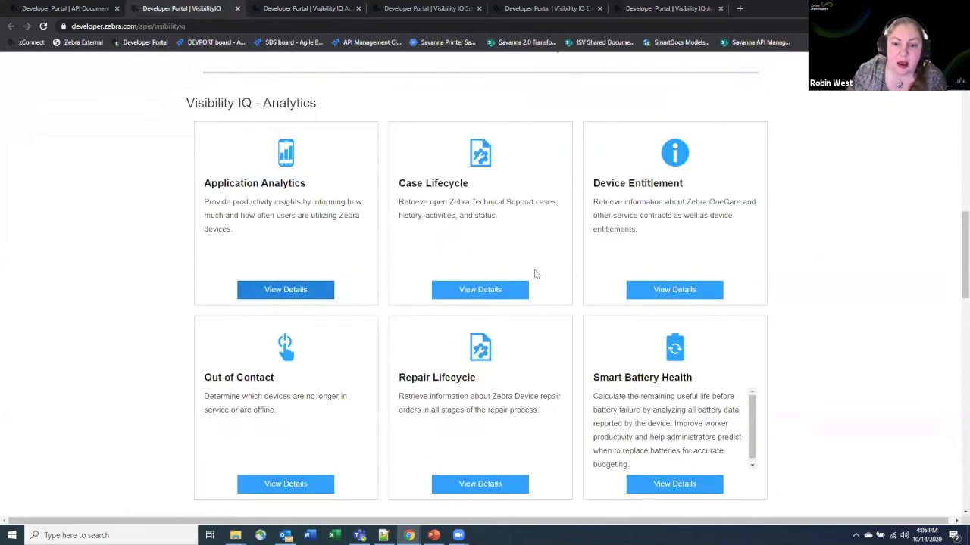
{"action": "mouse_move", "coordinate": [292, 447]}
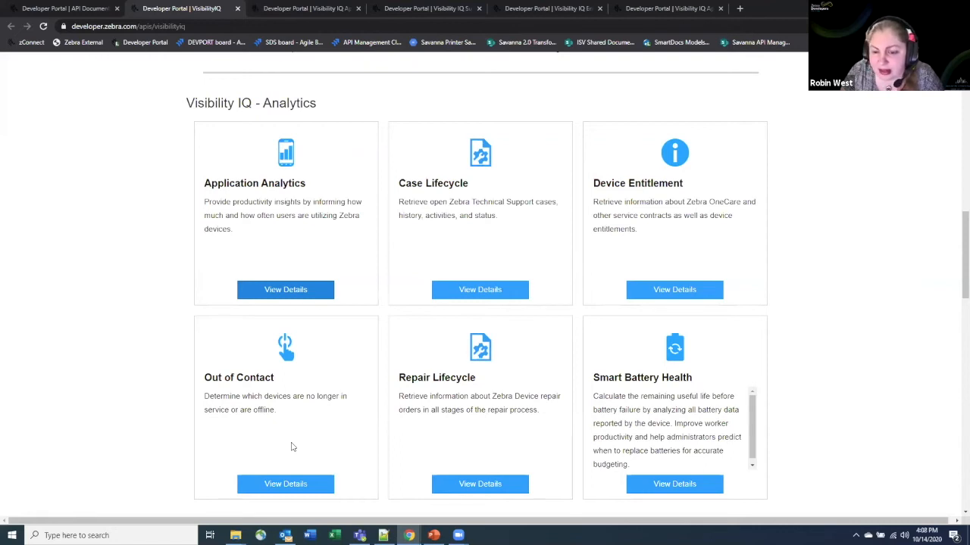
{"action": "mouse_move", "coordinate": [450, 327]}
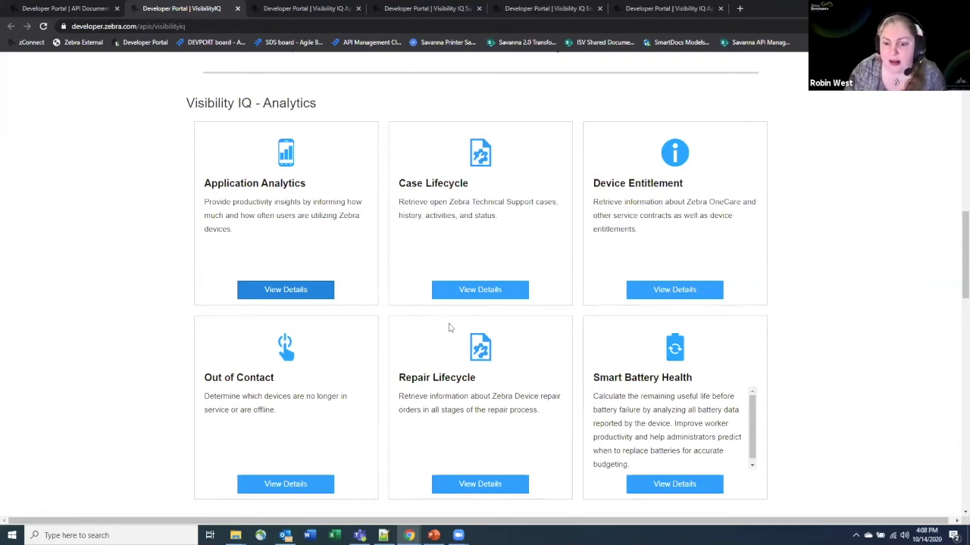
- Open the Case Lifecycle support cases docs and toggle the open-case-age-histogram endpoint
{"action": "left_click", "coordinate": [479, 289]}
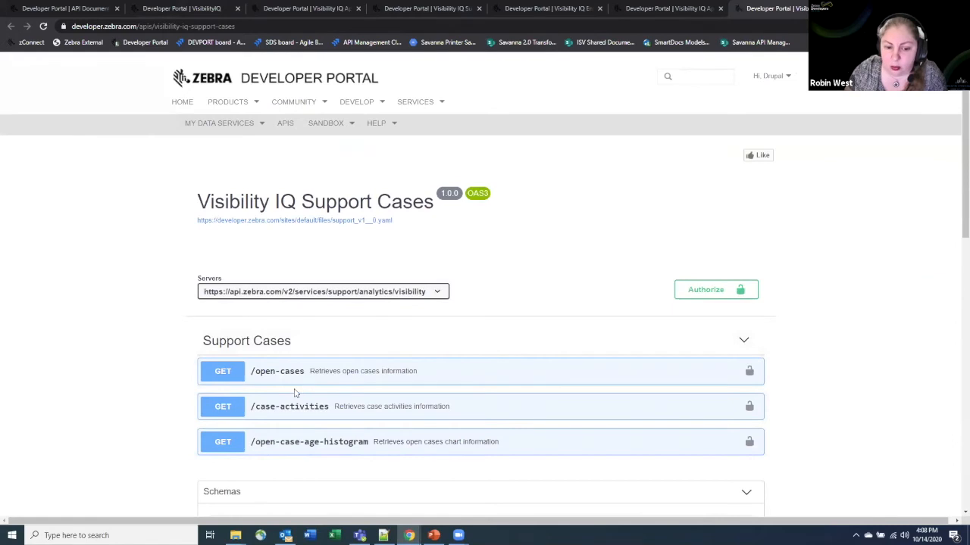
{"action": "mouse_move", "coordinate": [318, 450]}
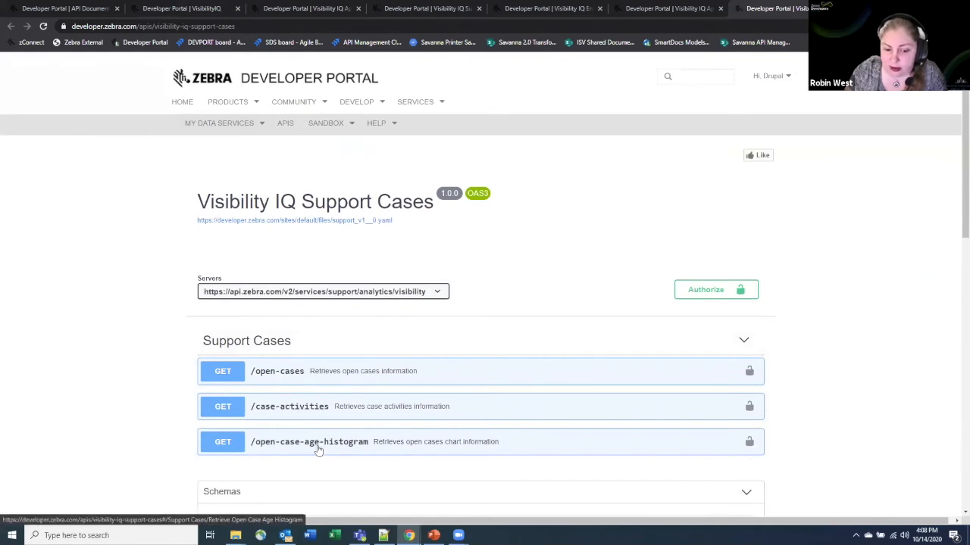
{"action": "left_click", "coordinate": [309, 442]}
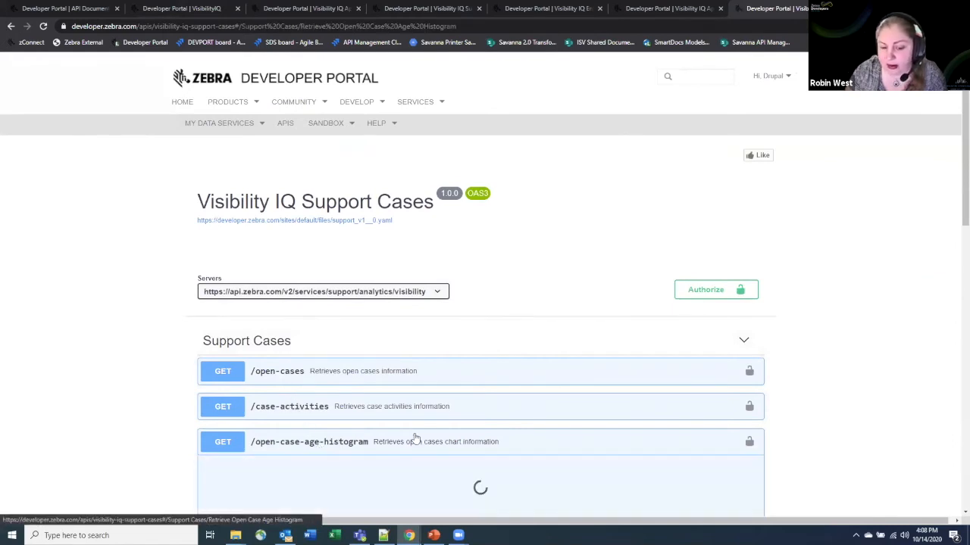
{"action": "left_click", "coordinate": [309, 441]}
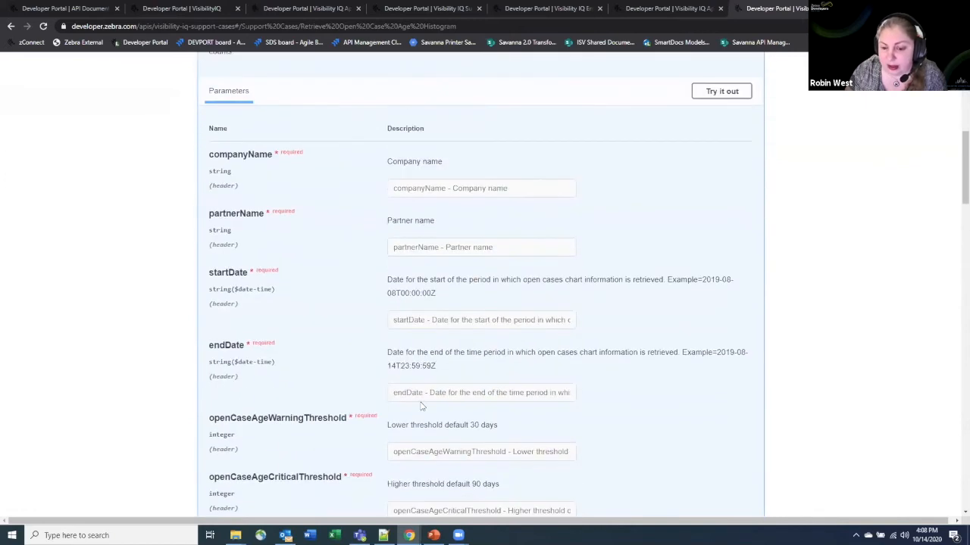
- Scroll to the /open-cases parameters: companyName, partnerName, startDate and endDate
{"action": "scroll", "scroll_direction": "down", "scroll_amount": 3}
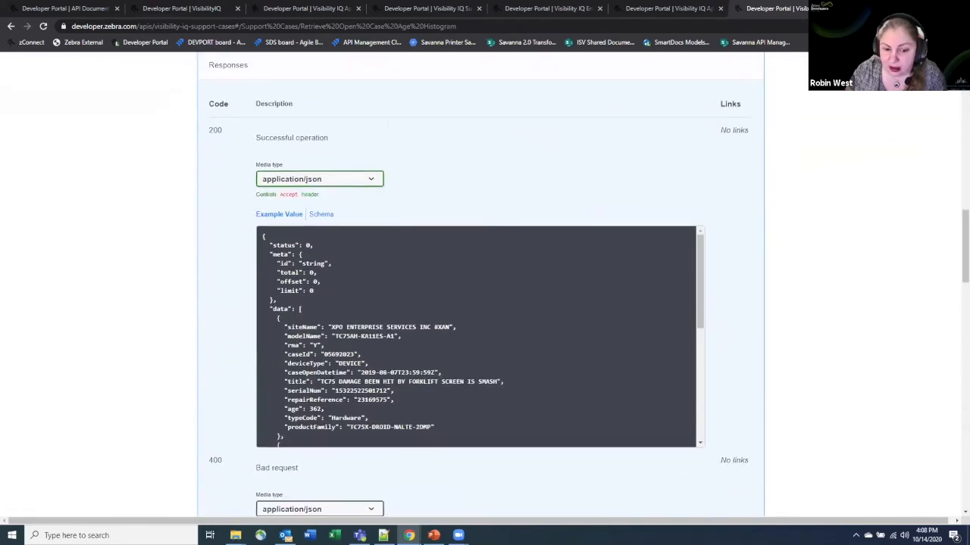
{"action": "scroll", "scroll_direction": "up", "scroll_amount": 3}
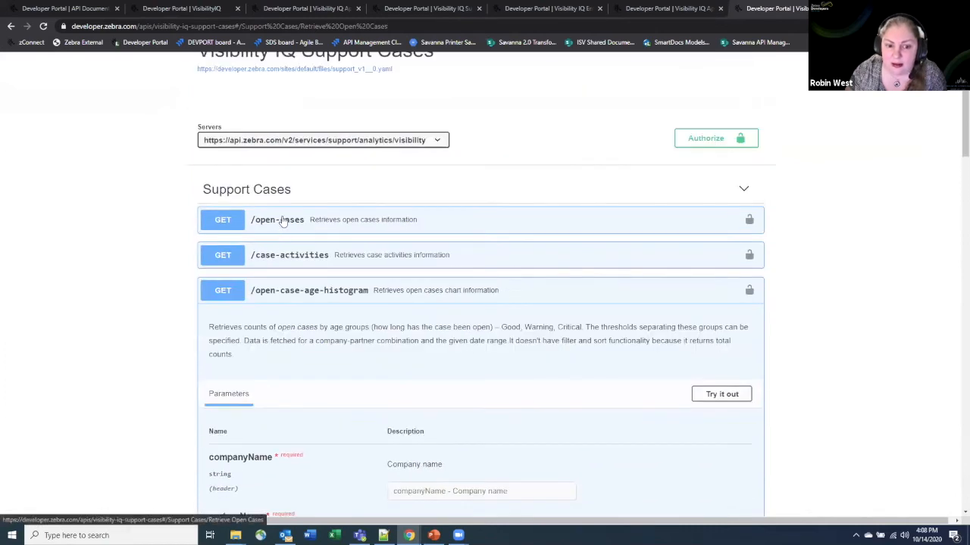
{"action": "scroll", "scroll_direction": "down", "scroll_amount": 3}
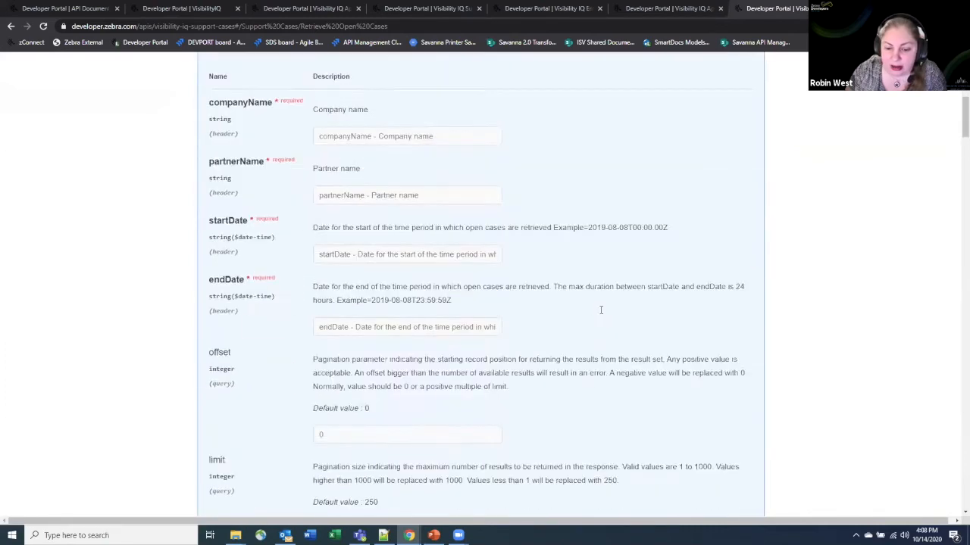
{"action": "scroll", "scroll_direction": "down", "scroll_amount": 3}
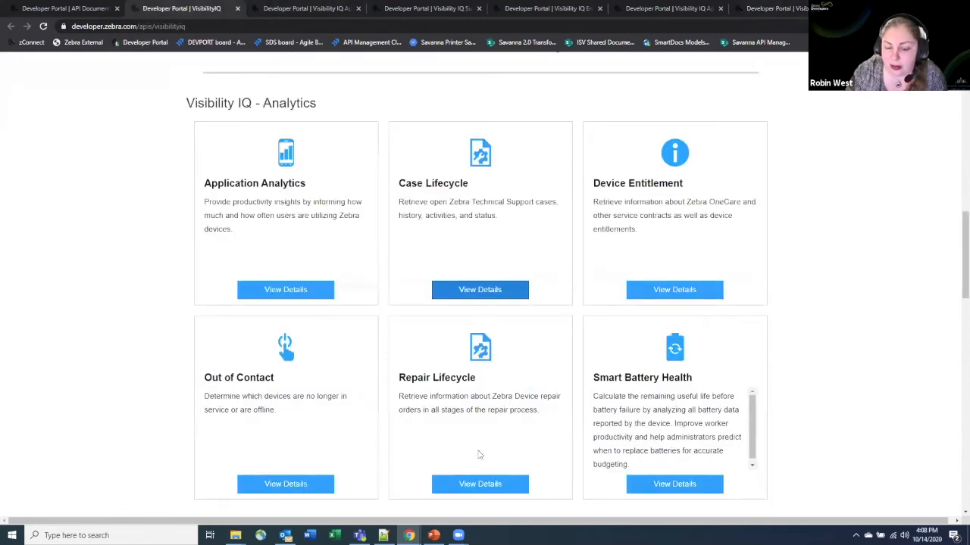
{"action": "mouse_move", "coordinate": [469, 463]}
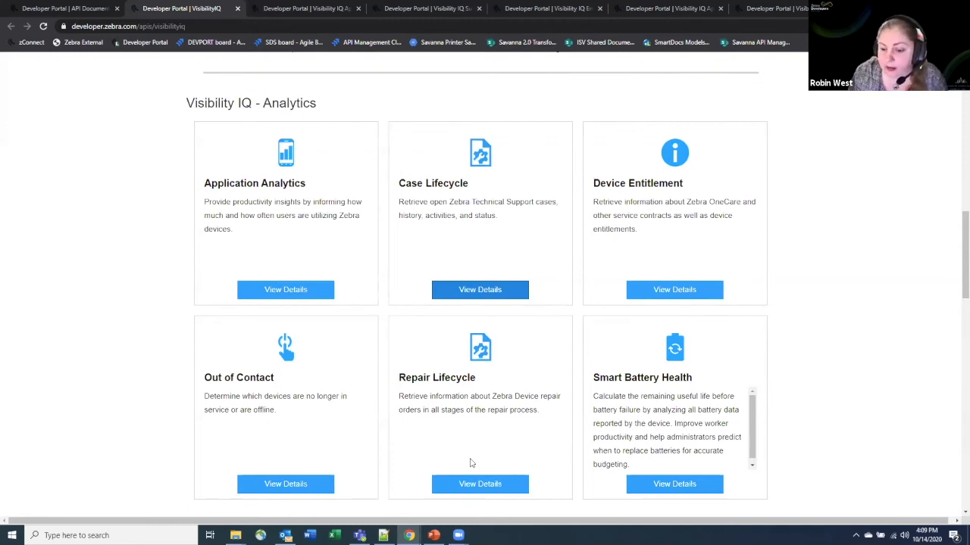
{"action": "mouse_move", "coordinate": [718, 62]}
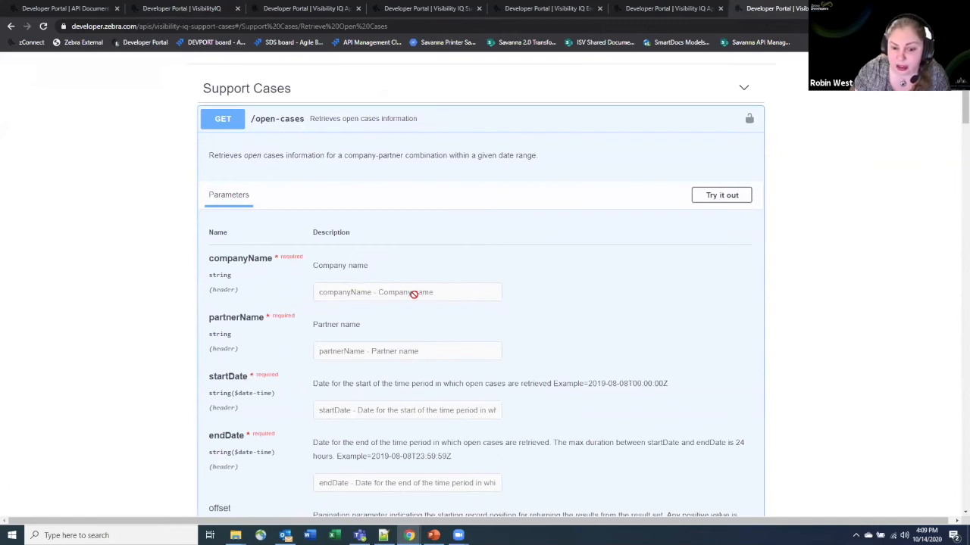
{"action": "mouse_move", "coordinate": [388, 341]}
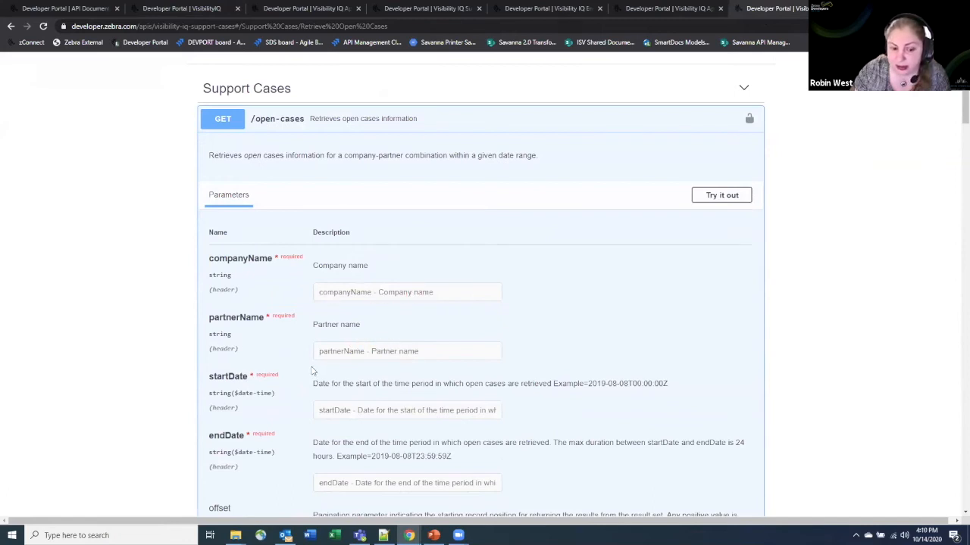
- Scroll the /open-cases parameters down to the offset and limit defaults
{"action": "scroll", "scroll_direction": "down", "scroll_amount": 3}
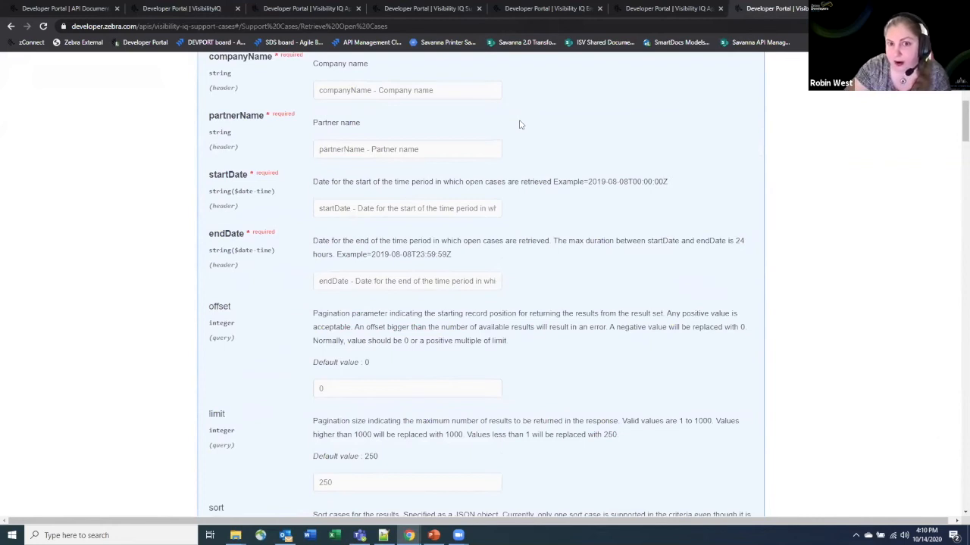
- Return to the VisibilityIQ overview tab and browse its Analytics and Aggregation cards
{"action": "left_click", "coordinate": [182, 8]}
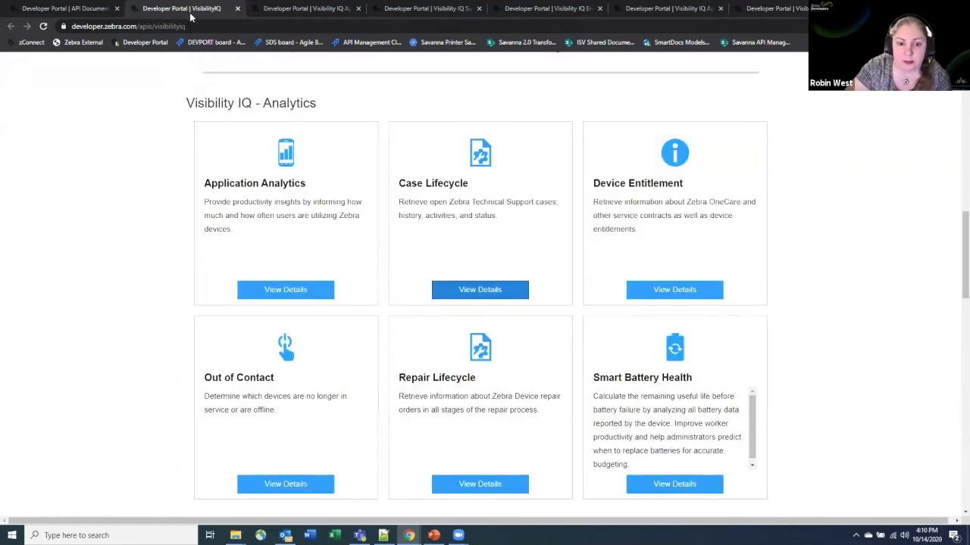
{"action": "mouse_move", "coordinate": [574, 253]}
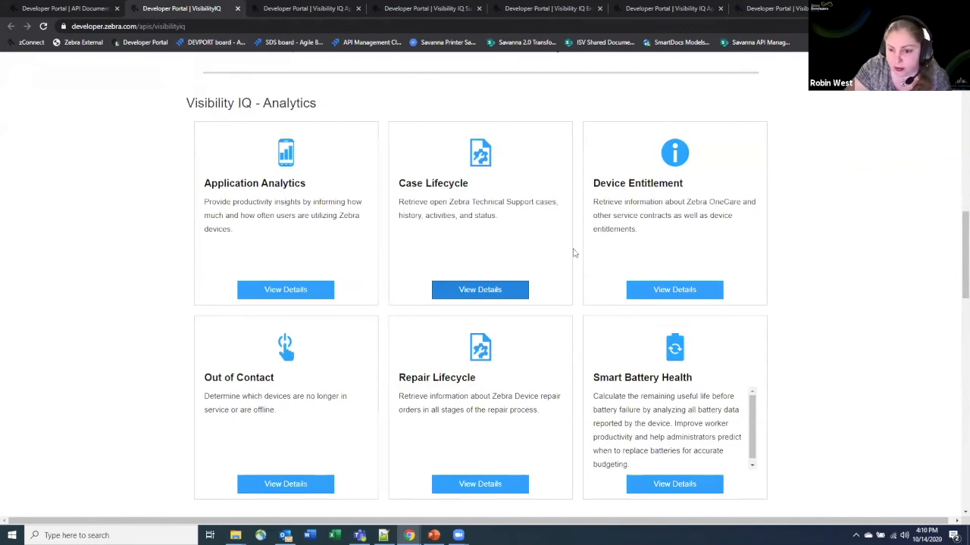
{"action": "mouse_move", "coordinate": [576, 250]}
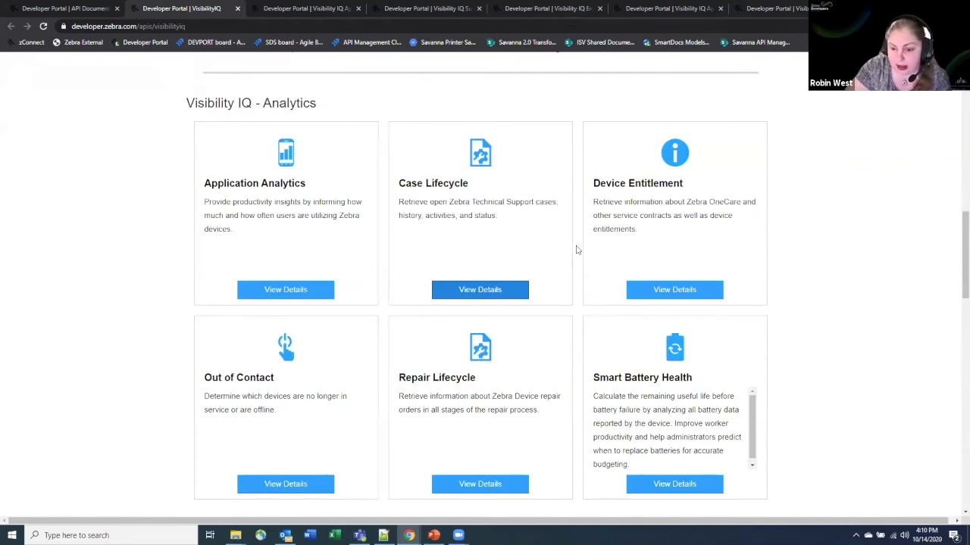
{"action": "scroll", "scroll_direction": "down", "scroll_amount": 3}
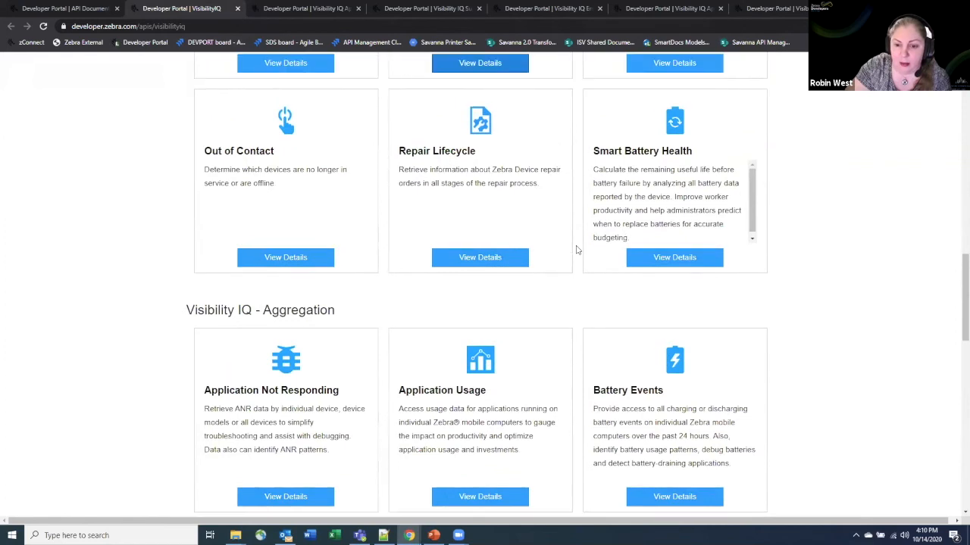
{"action": "scroll", "scroll_direction": "up", "scroll_amount": 3}
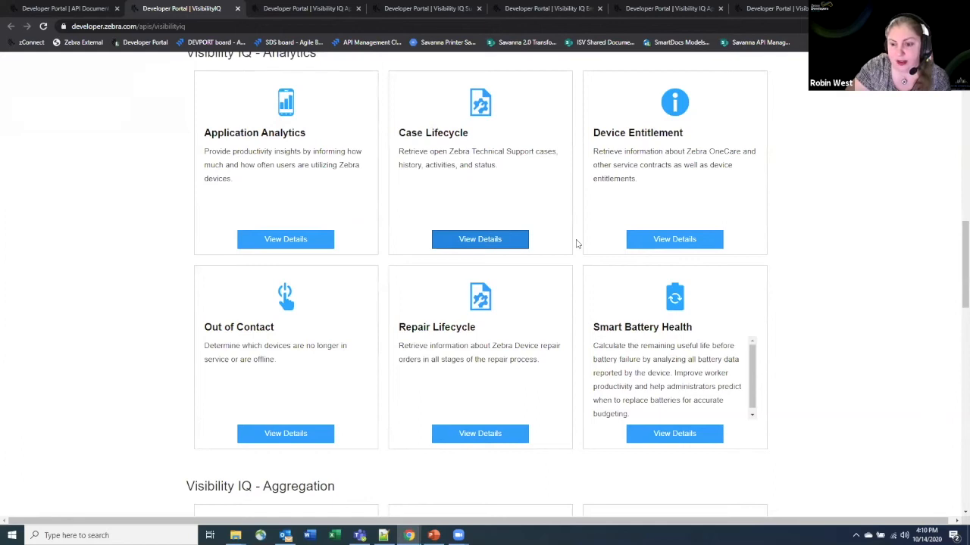
{"action": "scroll", "scroll_direction": "up", "scroll_amount": 3}
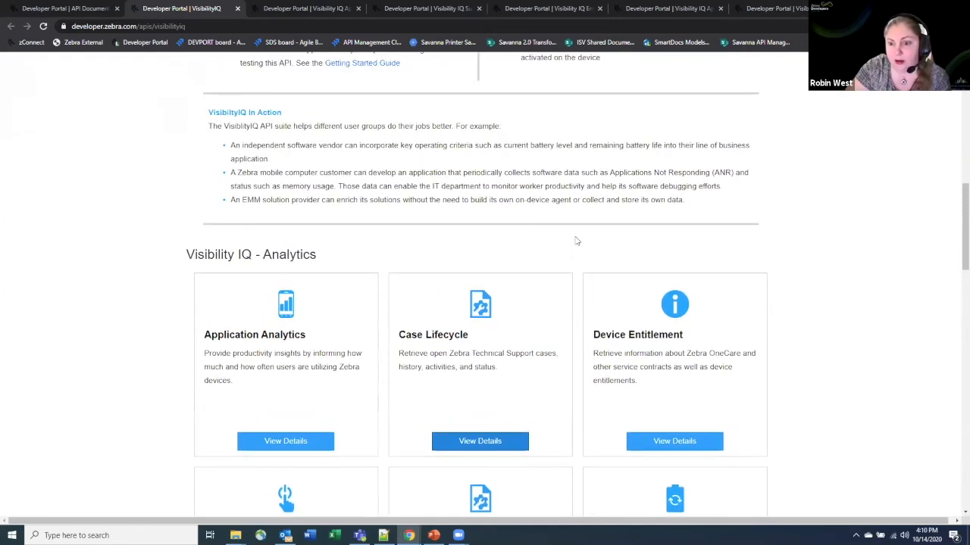
{"action": "mouse_move", "coordinate": [335, 267]}
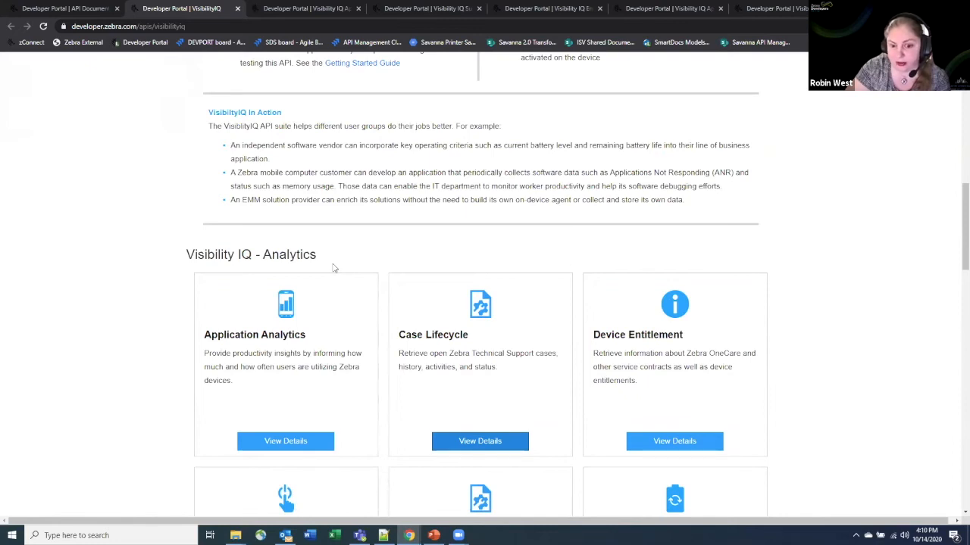
{"action": "scroll", "scroll_direction": "down", "scroll_amount": 3}
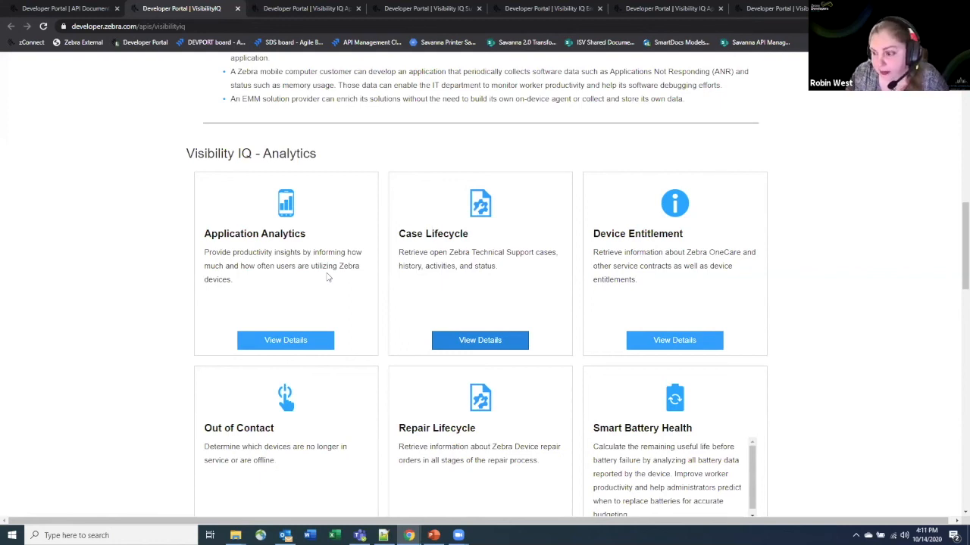
{"action": "scroll", "scroll_direction": "down", "scroll_amount": 3}
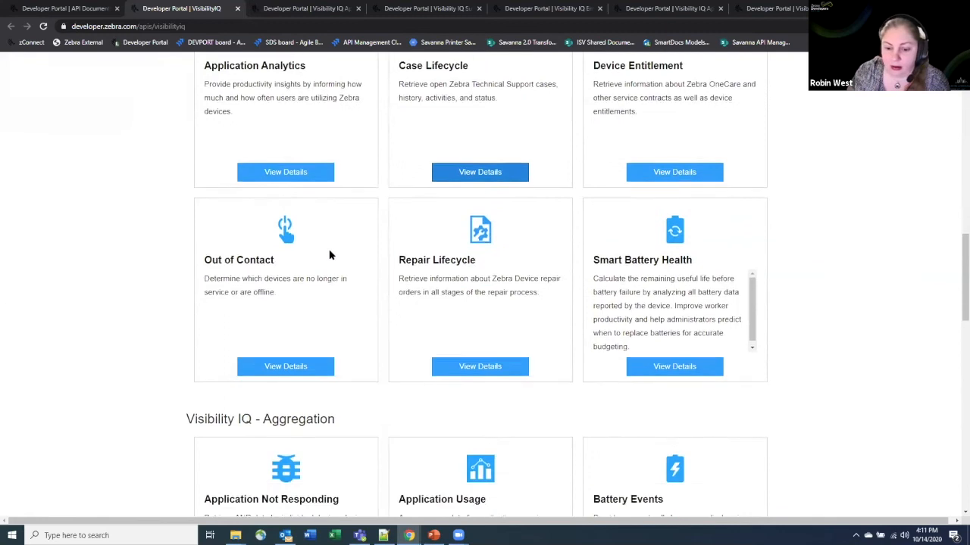
{"action": "scroll", "scroll_direction": "down", "scroll_amount": 3}
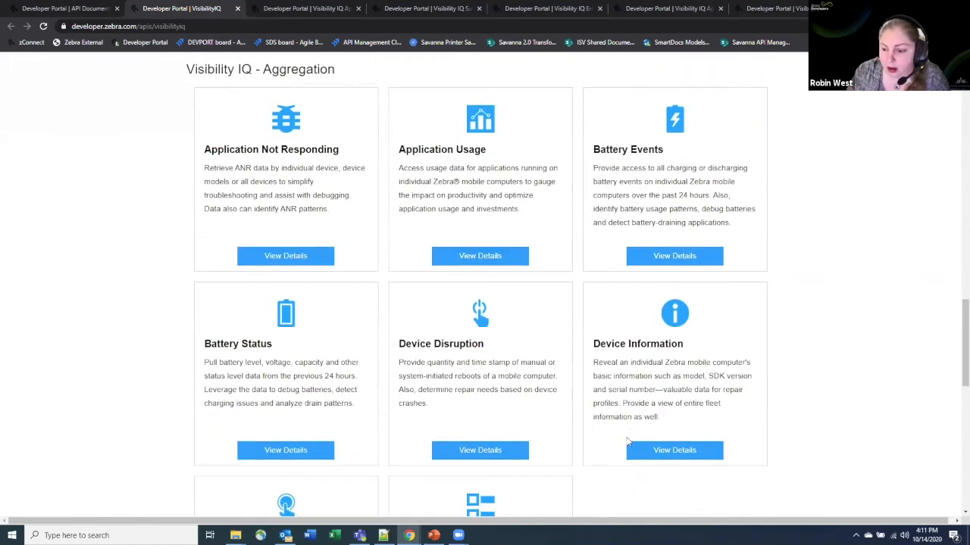
{"action": "scroll", "scroll_direction": "down", "scroll_amount": 3}
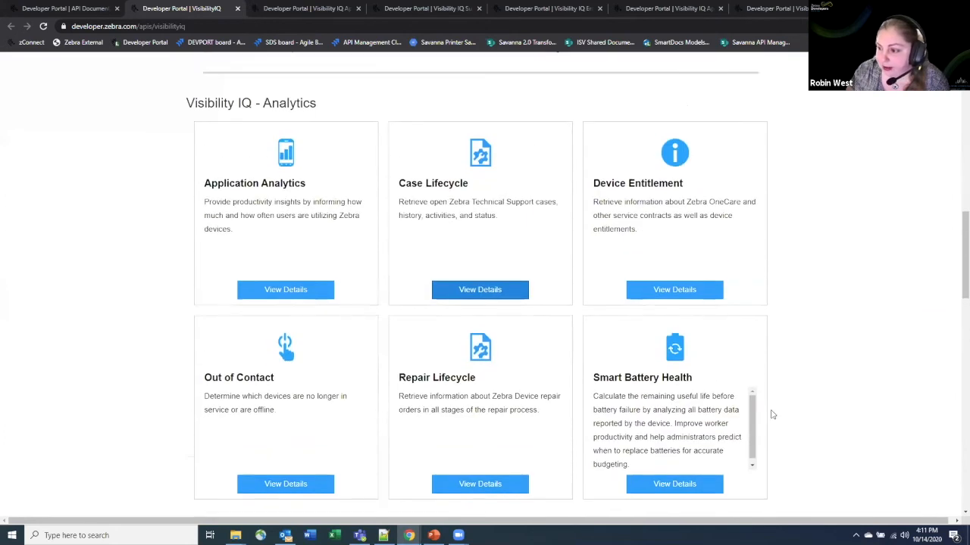
{"action": "scroll", "scroll_direction": "up", "scroll_amount": 3}
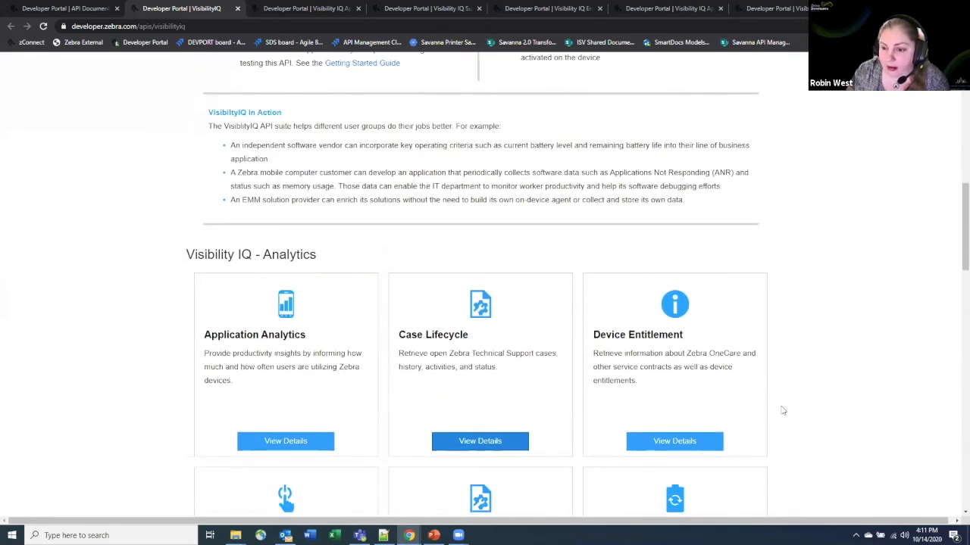
{"action": "scroll", "scroll_direction": "down", "scroll_amount": 3}
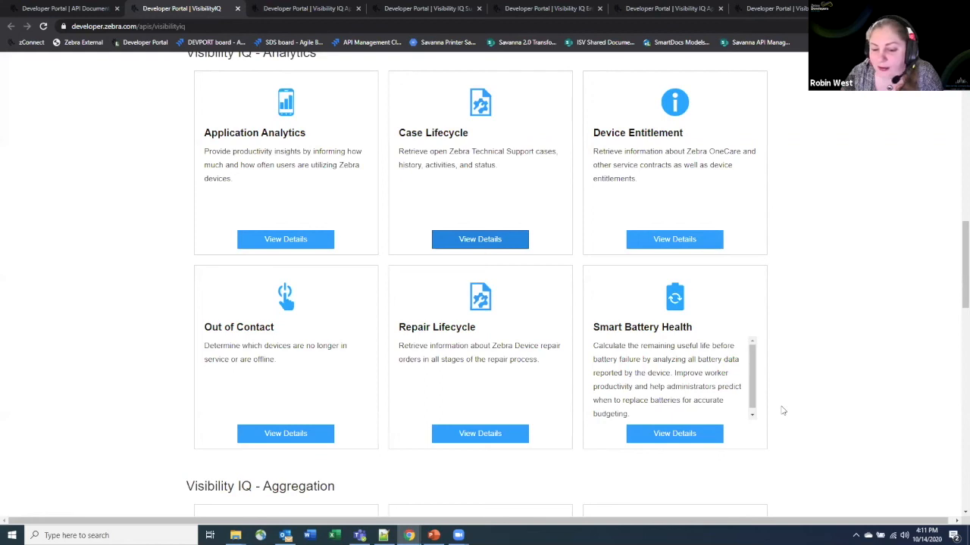
{"action": "mouse_move", "coordinate": [720, 421]}
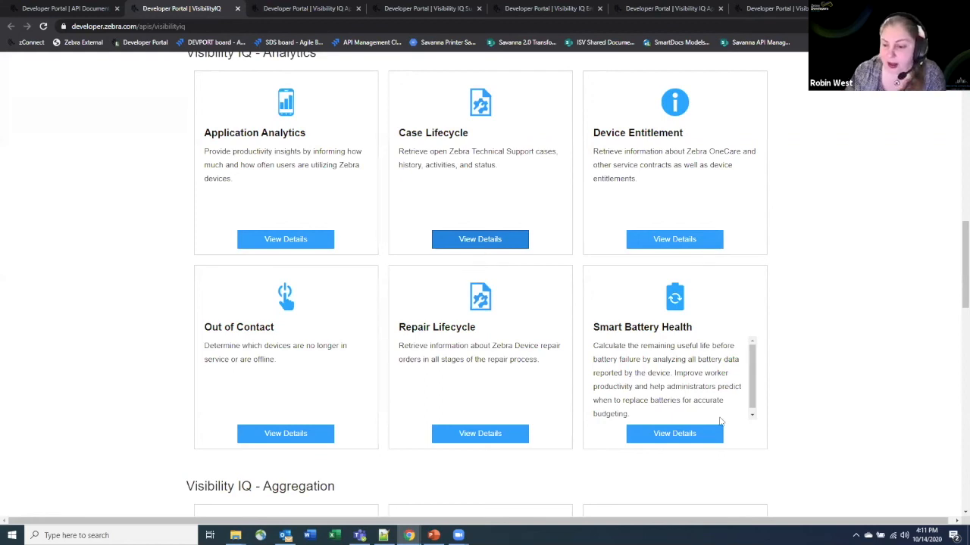
{"action": "scroll", "scroll_direction": "down", "scroll_amount": 3}
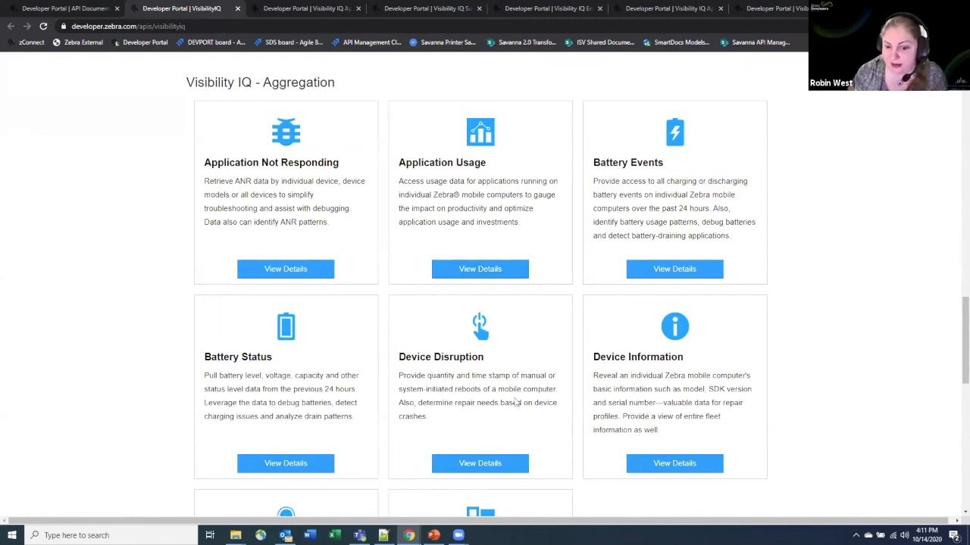
{"action": "scroll", "scroll_direction": "down", "scroll_amount": 3}
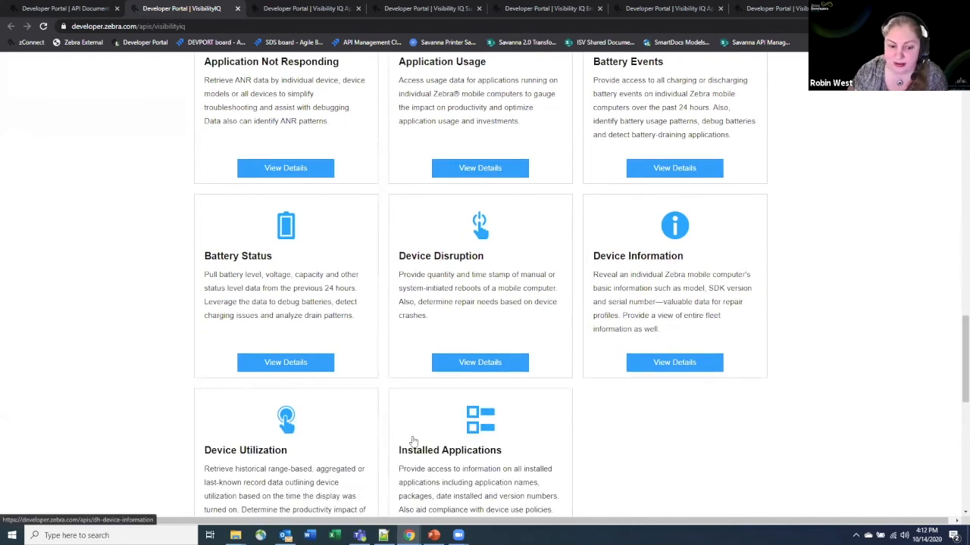
{"action": "mouse_move", "coordinate": [297, 491]}
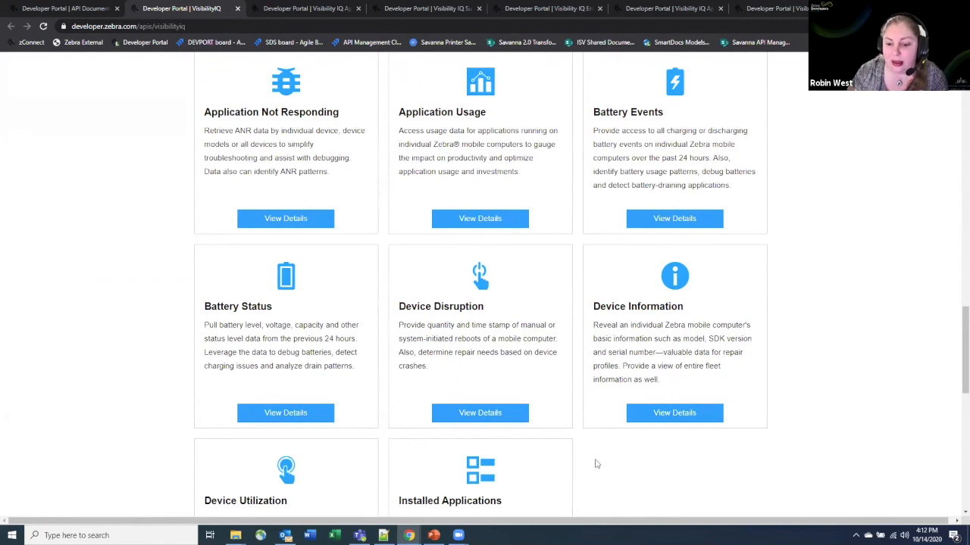
{"action": "mouse_move", "coordinate": [277, 119]}
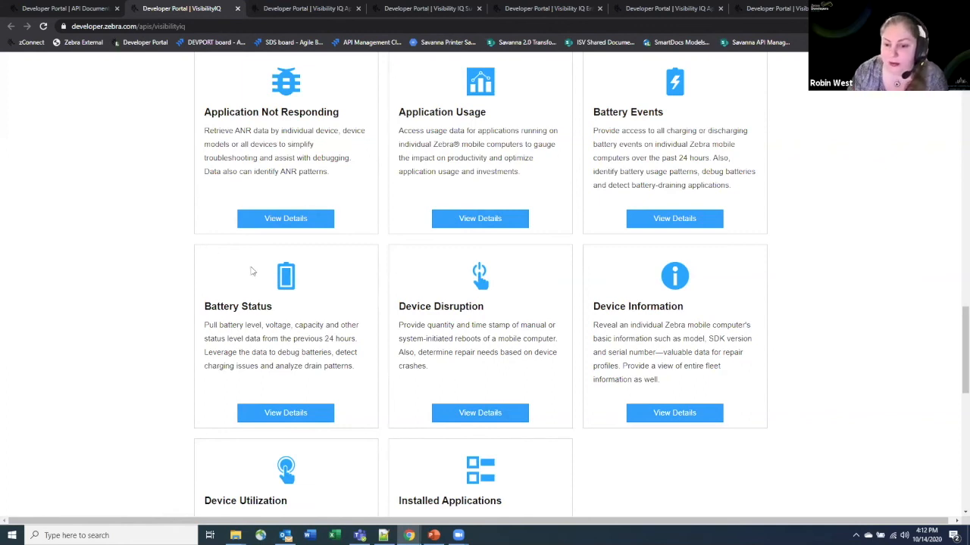
{"action": "scroll", "scroll_direction": "down", "scroll_amount": 3}
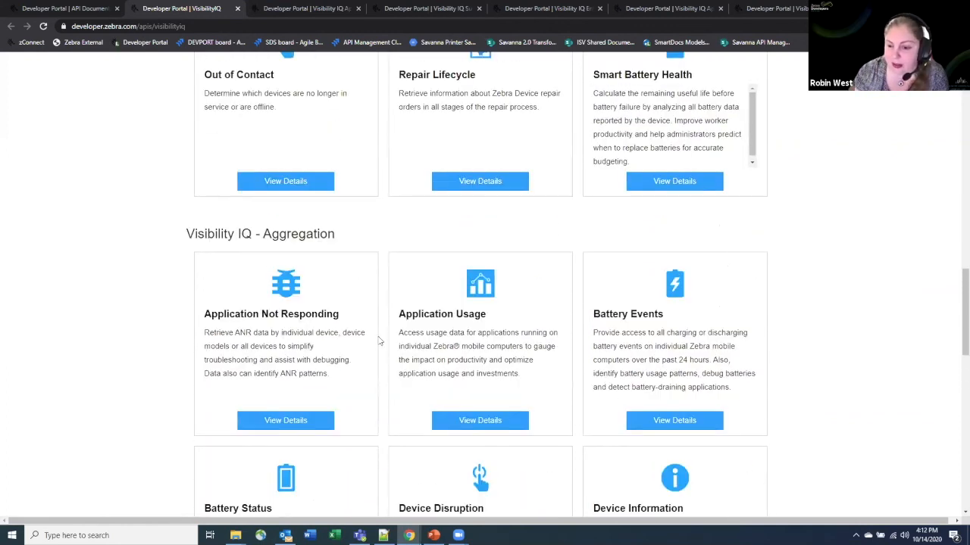